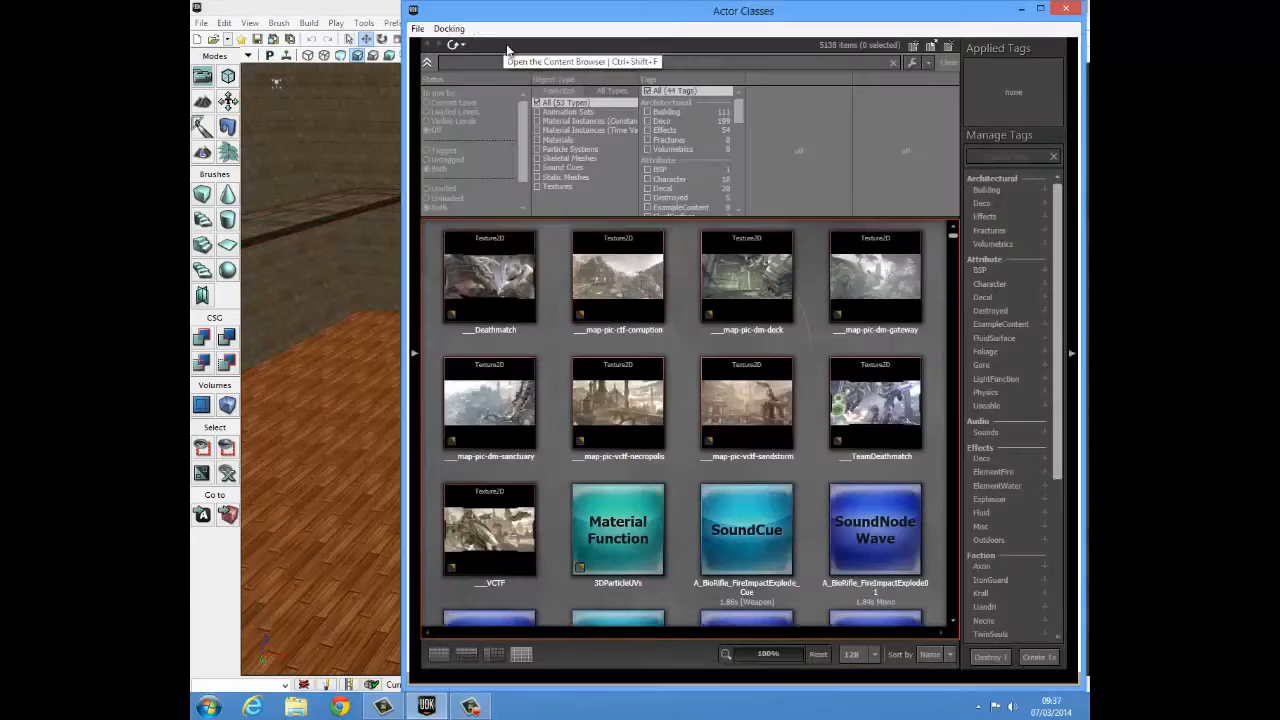
Step: Add UTTeleporter actors from Actor Classes > Navigation > Teleporter and position one on the floor
{"action": "left_click", "coordinate": [500, 44]}
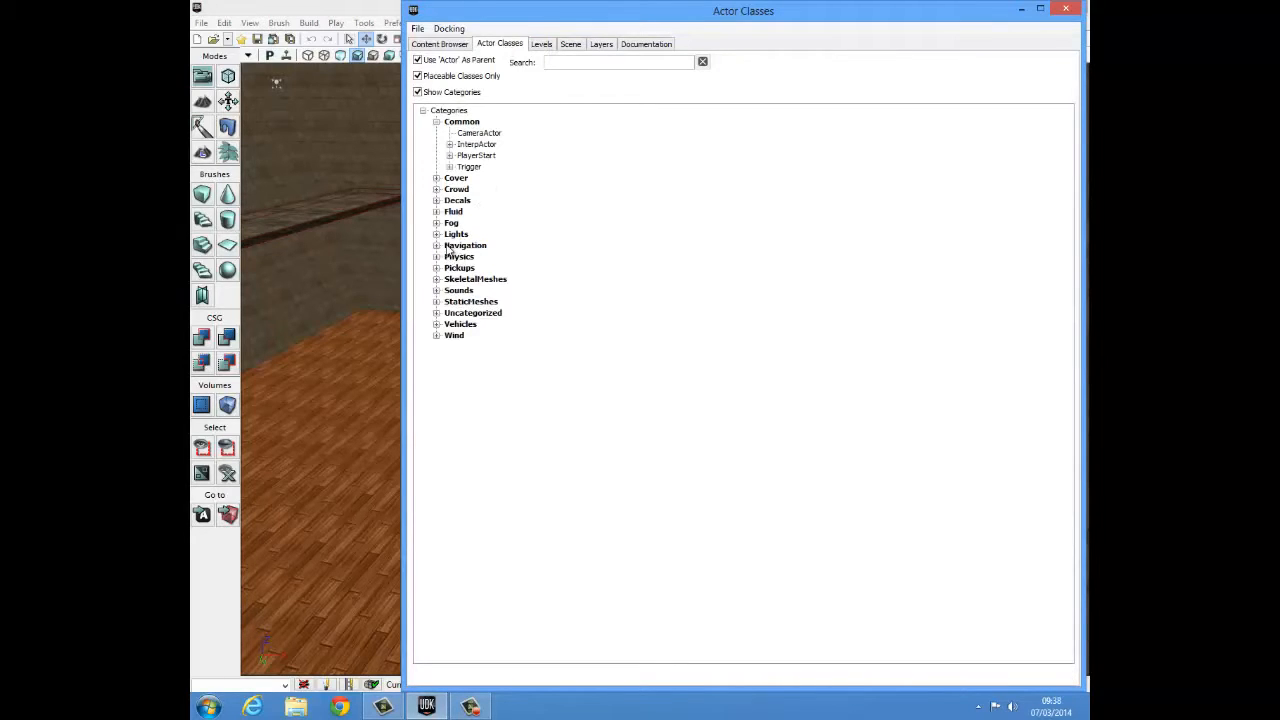
{"action": "left_click", "coordinate": [436, 244]}
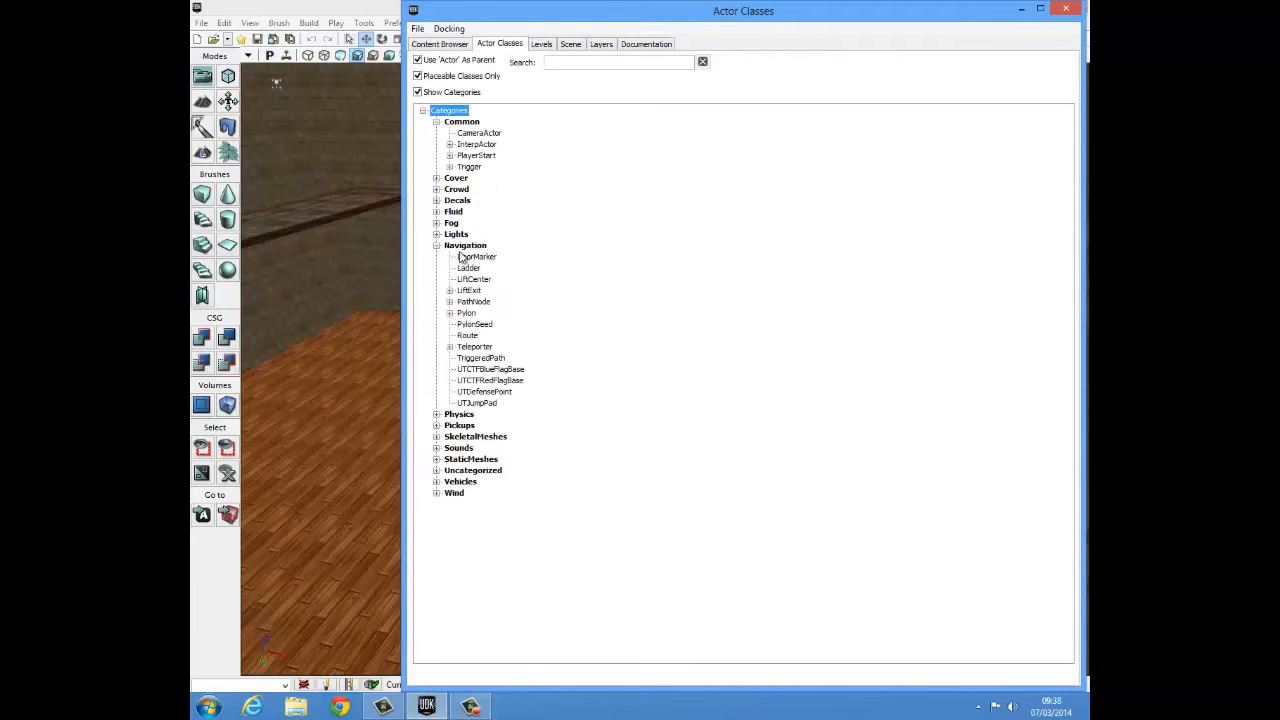
{"action": "left_click", "coordinate": [450, 346]}
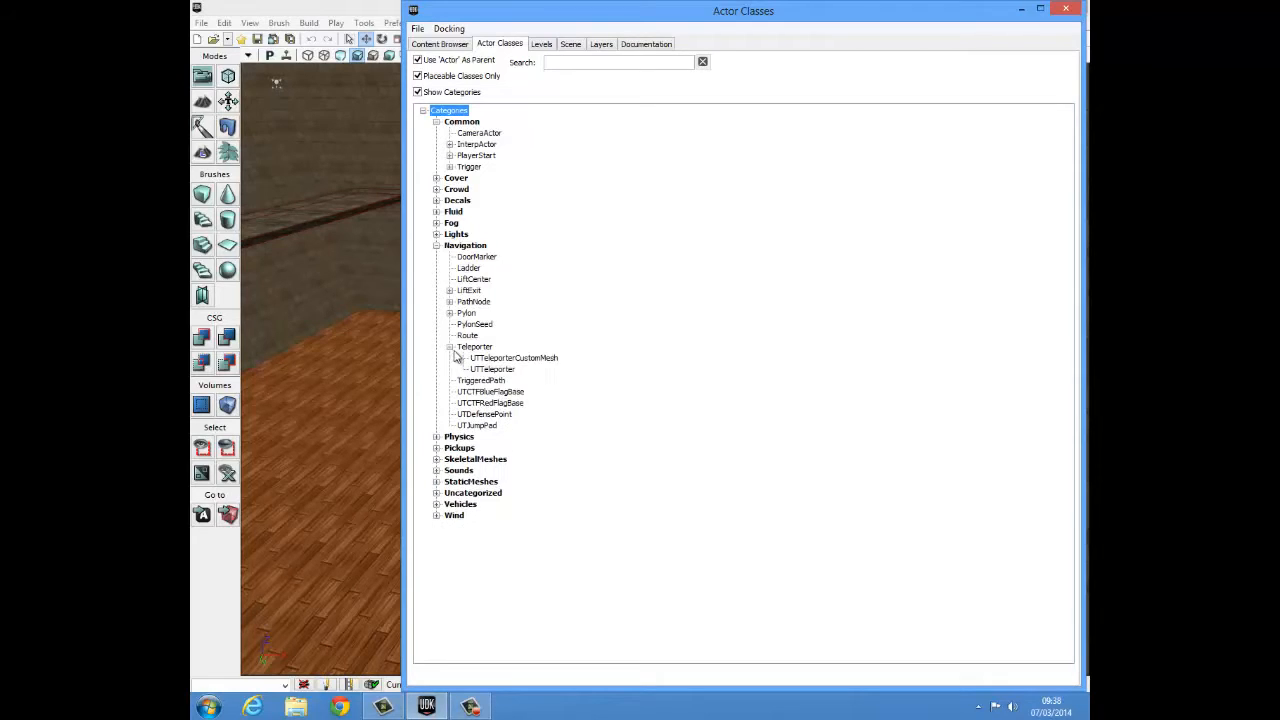
{"action": "mouse_move", "coordinate": [488, 378]}
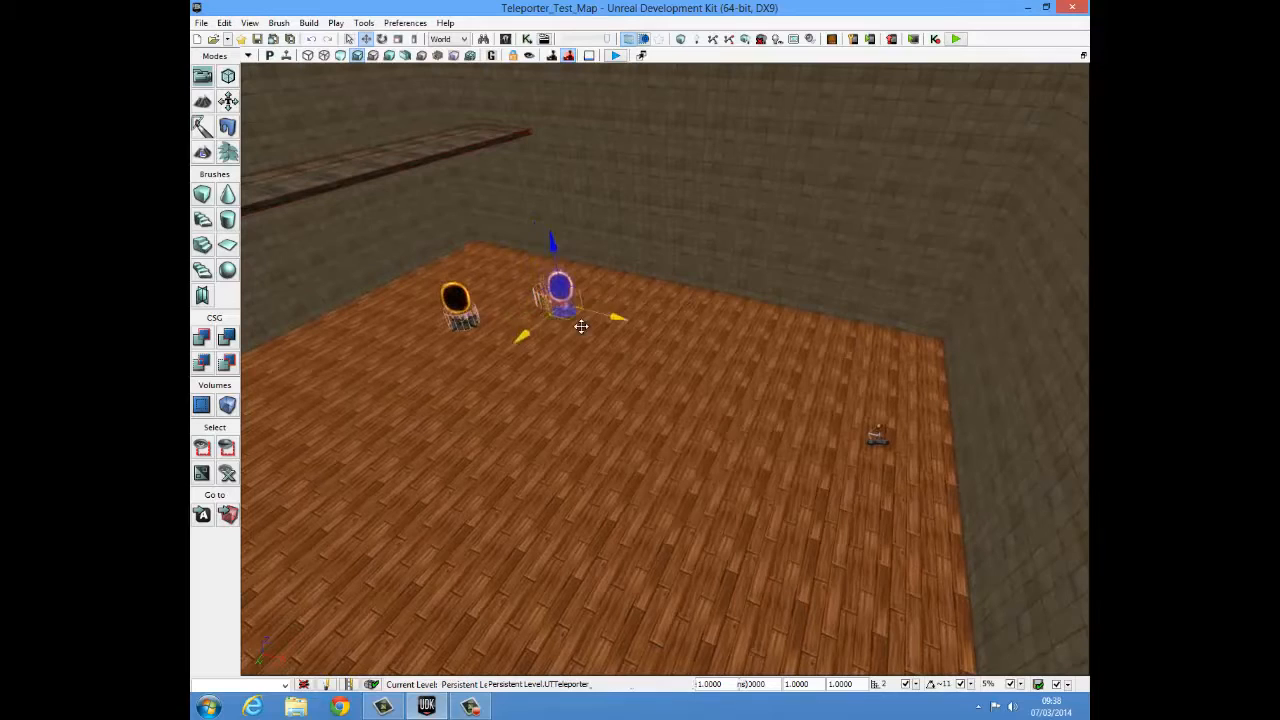
{"action": "left_click_drag", "start_coordinate": [556, 290], "coordinate": [820, 410]}
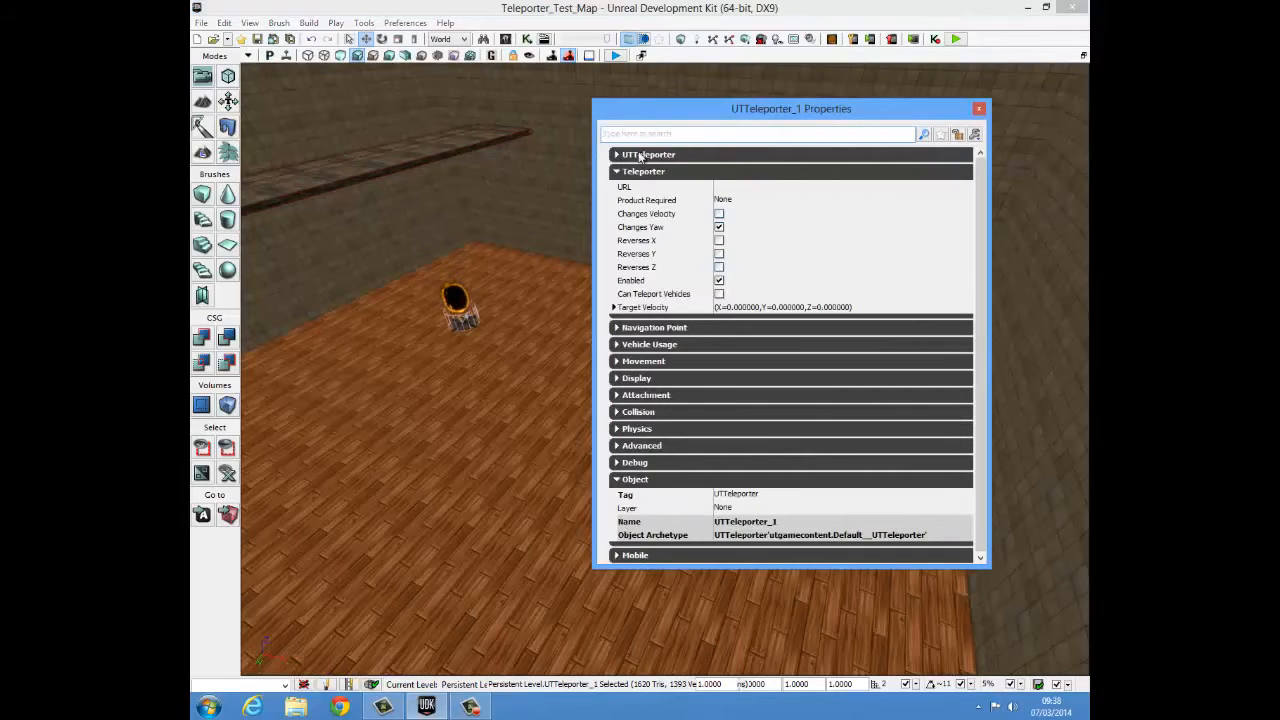
Step: Set UTTeleporter_1's Object Tag to 1 and Teleporter URL to 2, then close its properties
{"action": "left_click", "coordinate": [616, 172]}
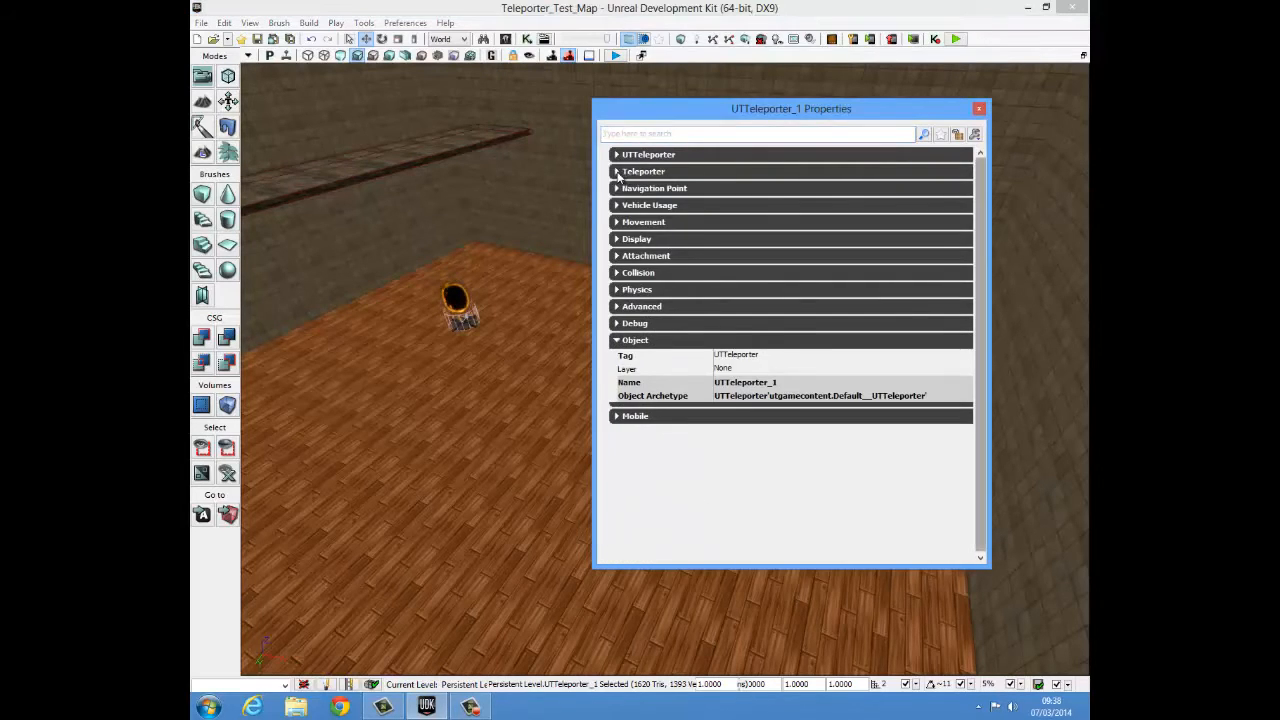
{"action": "left_click", "coordinate": [616, 172]}
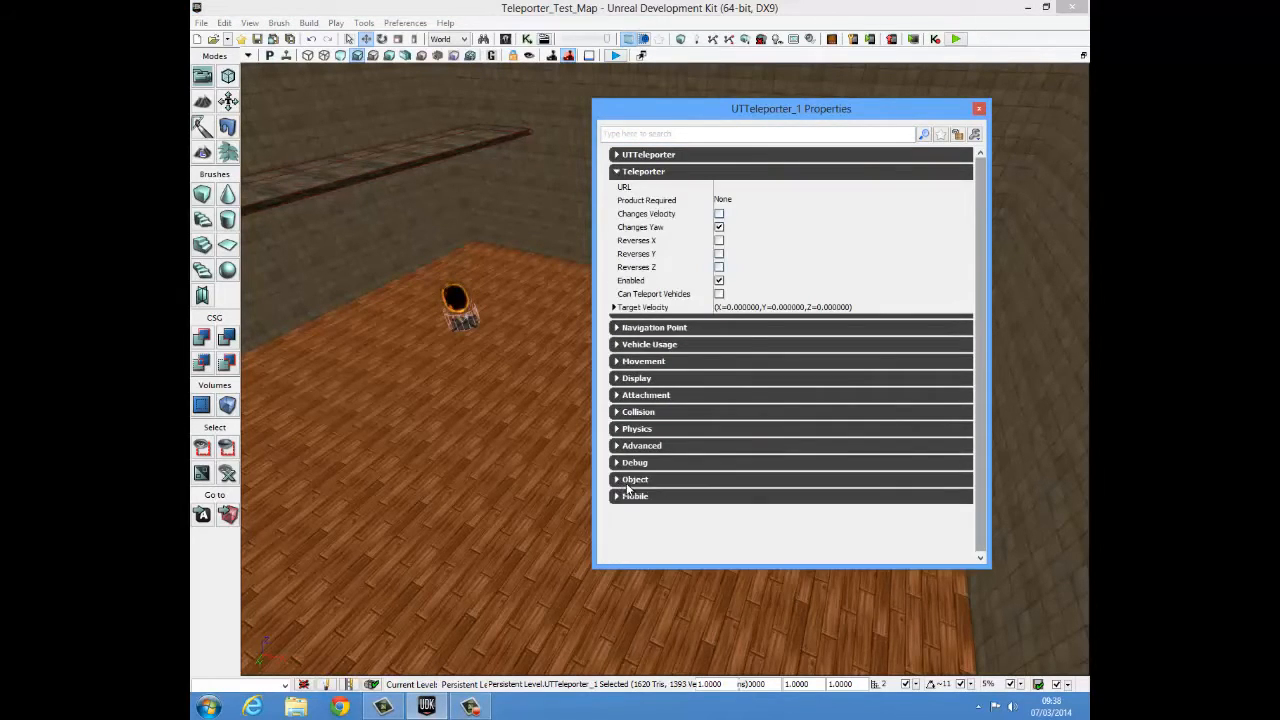
{"action": "left_click", "coordinate": [636, 480]}
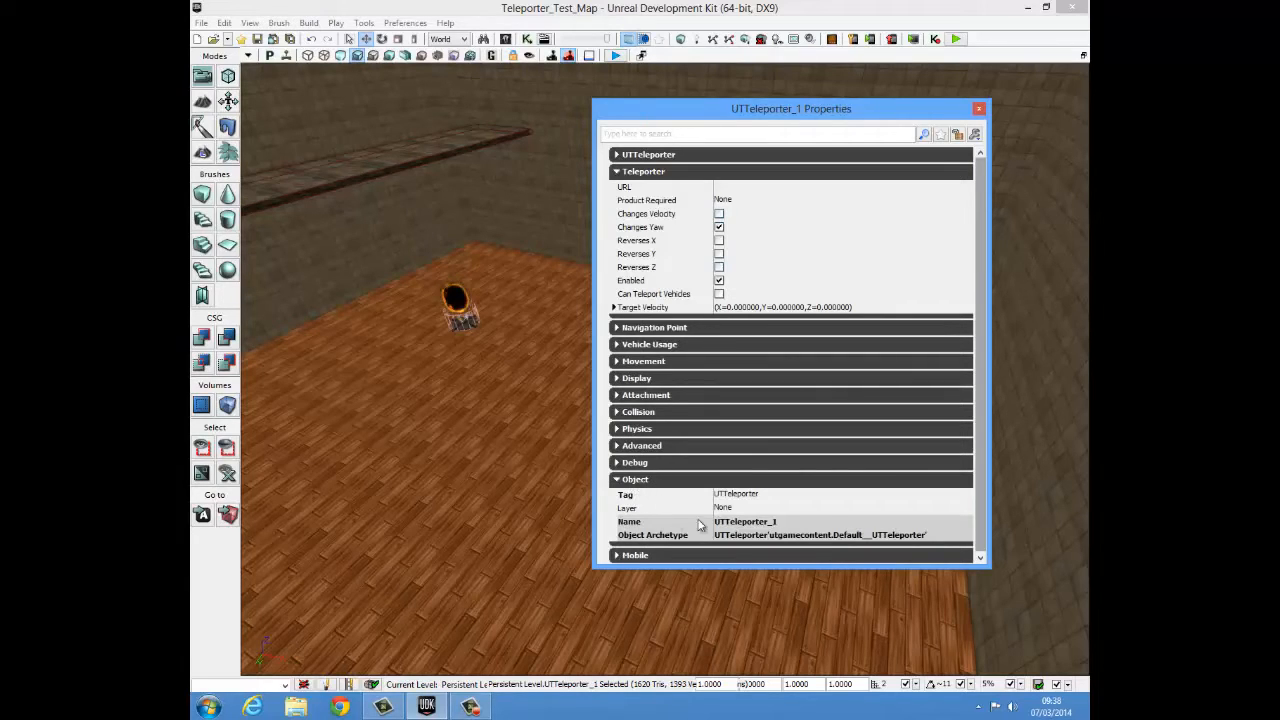
{"action": "mouse_move", "coordinate": [676, 504]}
{"action": "type", "text": "1"}
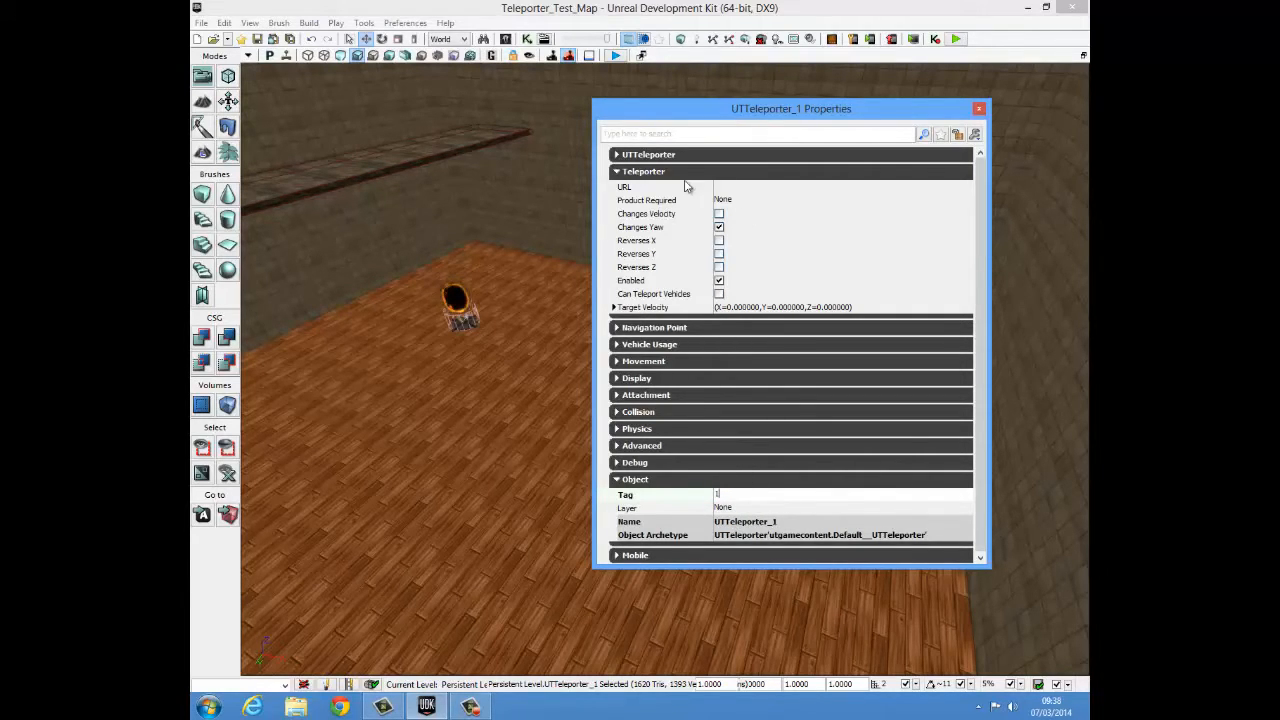
{"action": "left_click", "coordinate": [840, 188]}
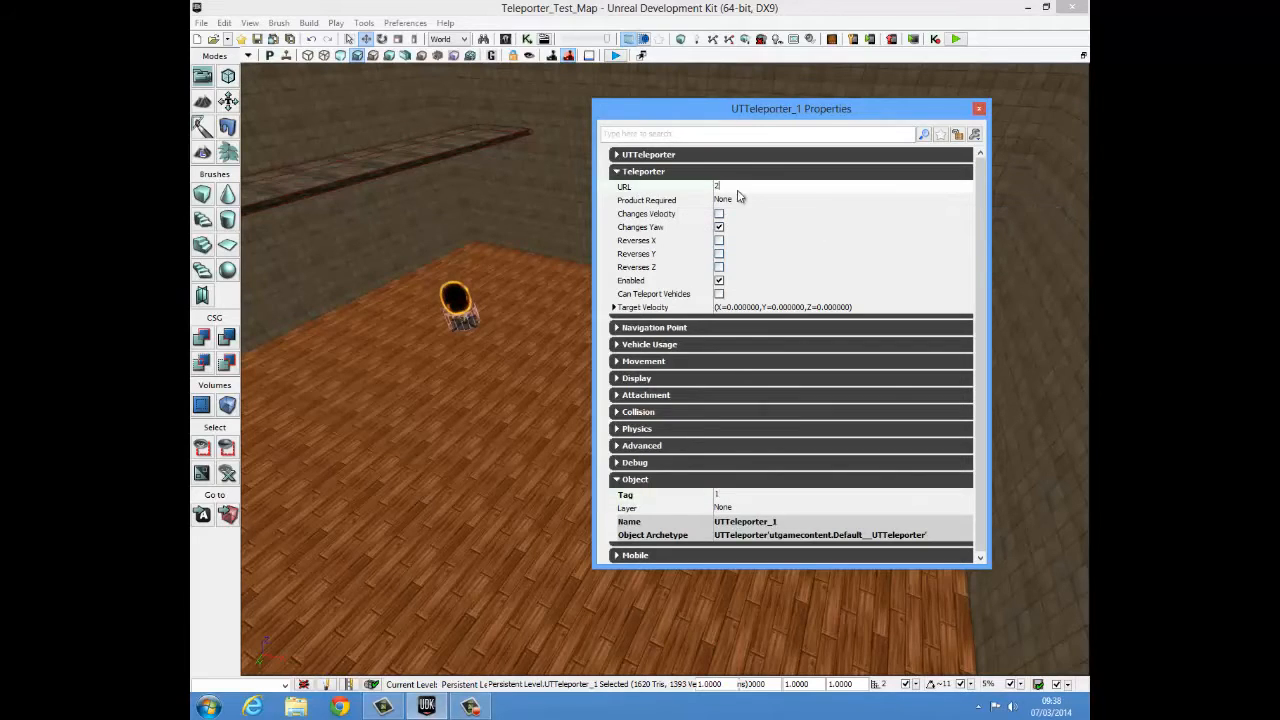
{"action": "mouse_move", "coordinate": [770, 184]}
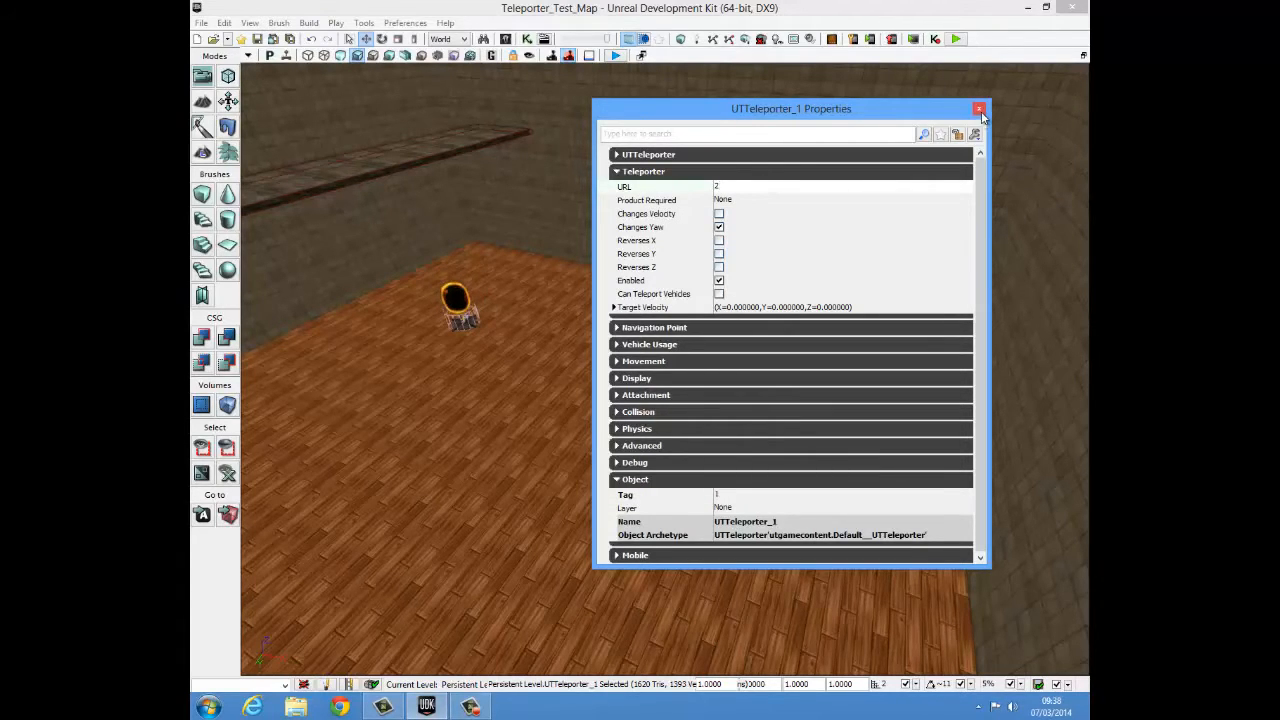
{"action": "left_click", "coordinate": [980, 108]}
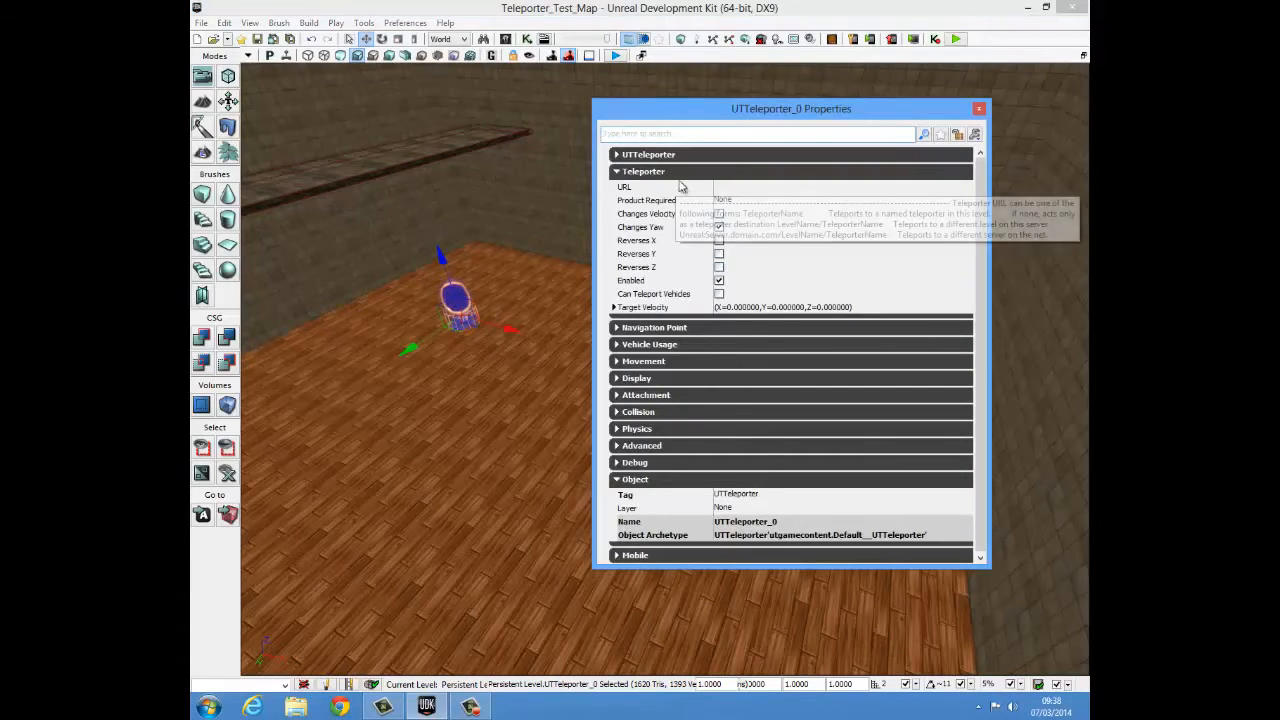
{"action": "mouse_move", "coordinate": [696, 500]}
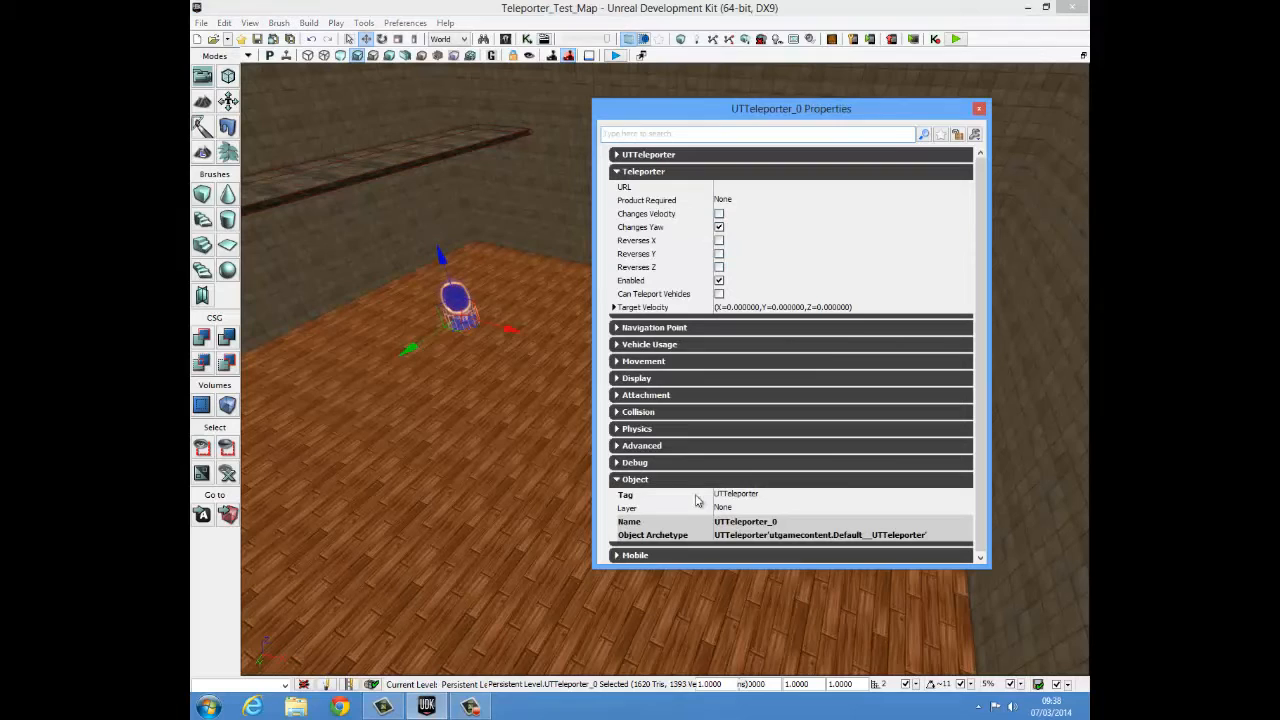
Step: Set UTTeleporter_0's Tag to 2 and URL to 1, then run the map error check
{"action": "double_click", "coordinate": [736, 494]}
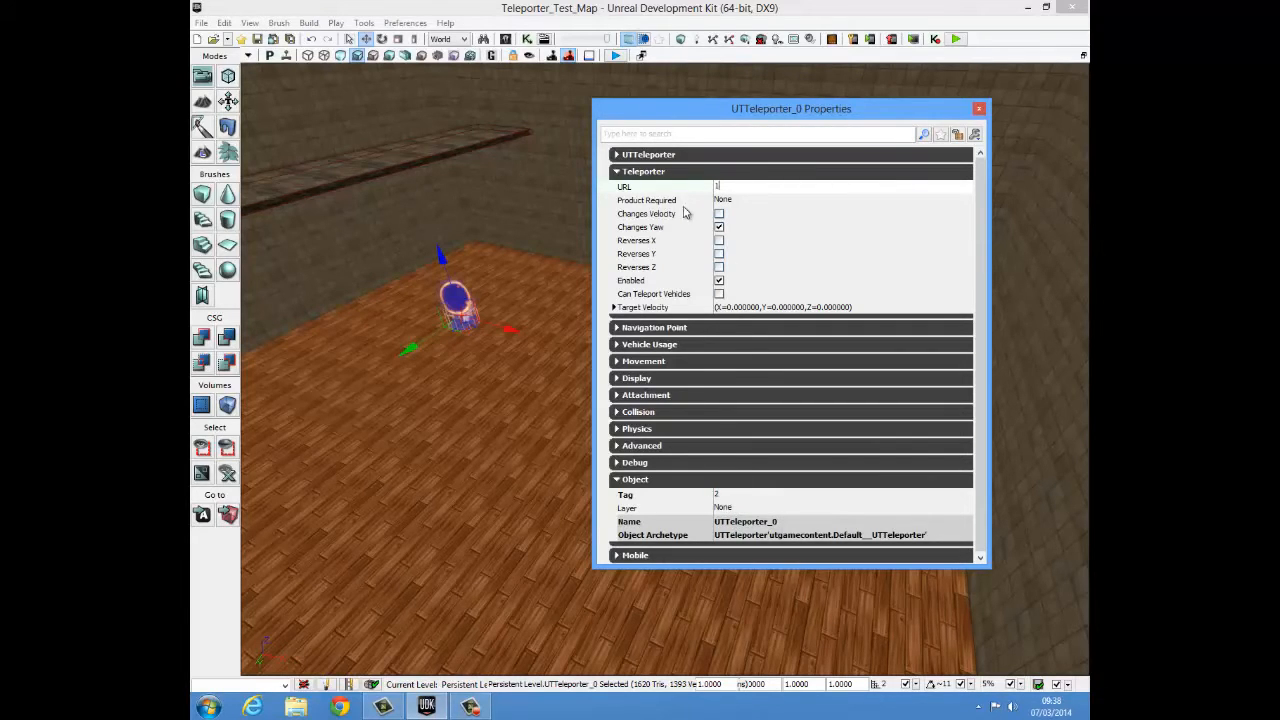
{"action": "mouse_move", "coordinate": [660, 188]}
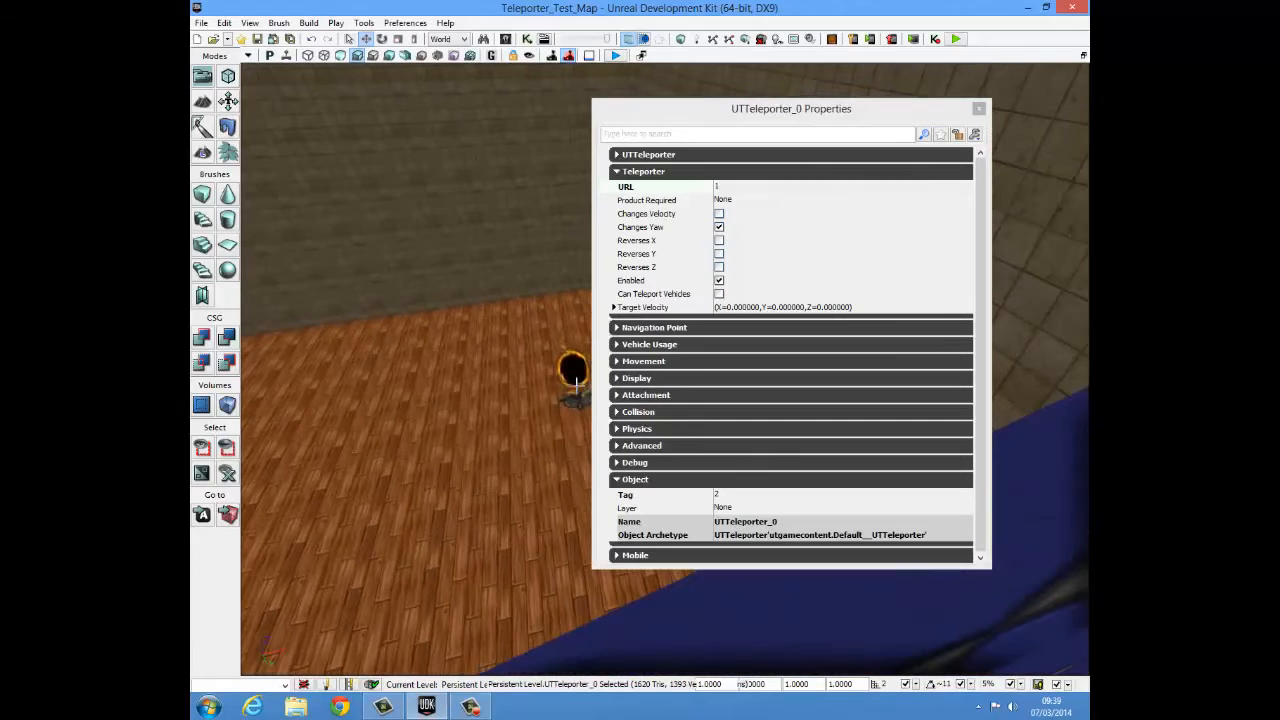
{"action": "left_click", "coordinate": [572, 370]}
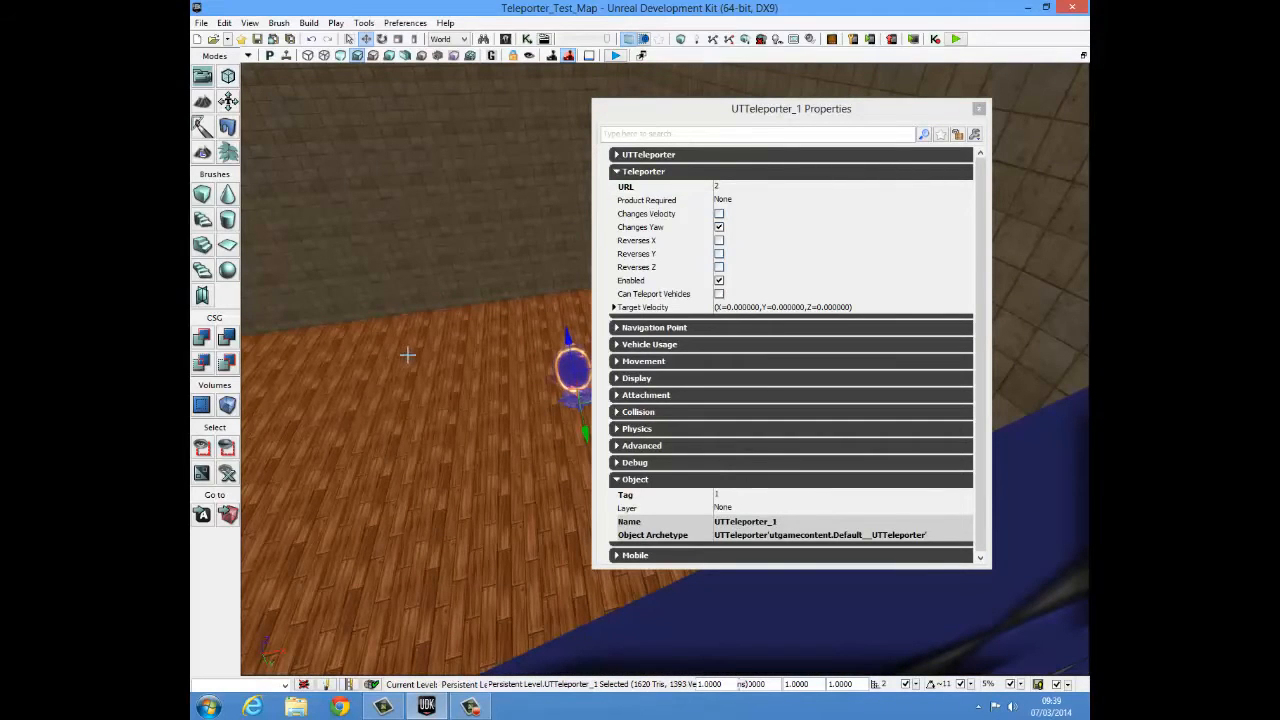
{"action": "left_click", "coordinate": [340, 320]}
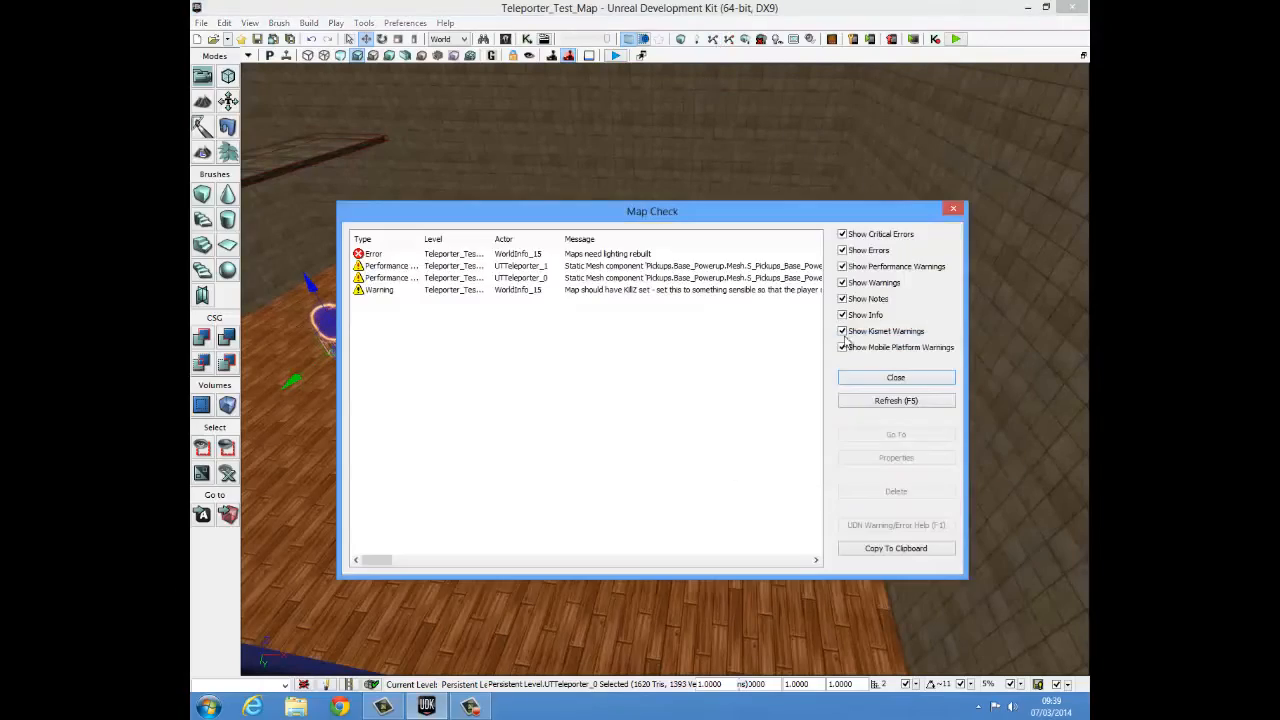
Step: Close the Map Check dialog and launch Play in Editor
{"action": "left_click", "coordinate": [894, 376]}
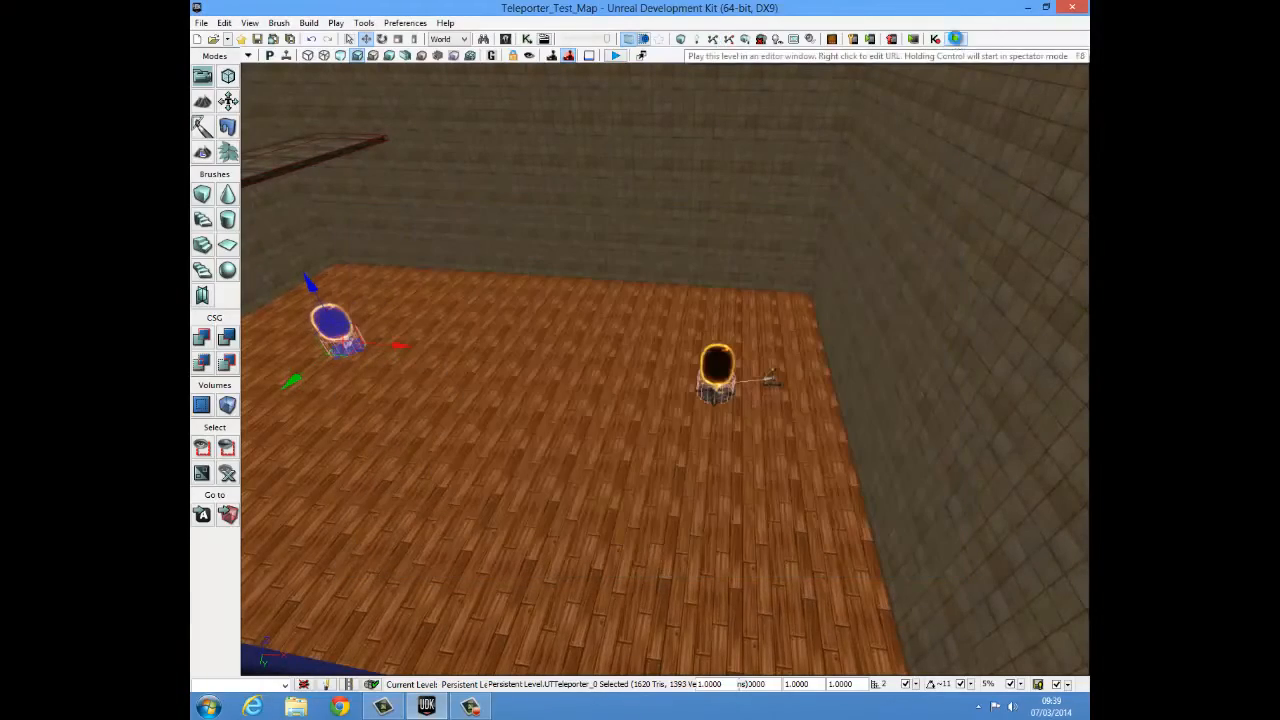
{"action": "left_click", "coordinate": [614, 56]}
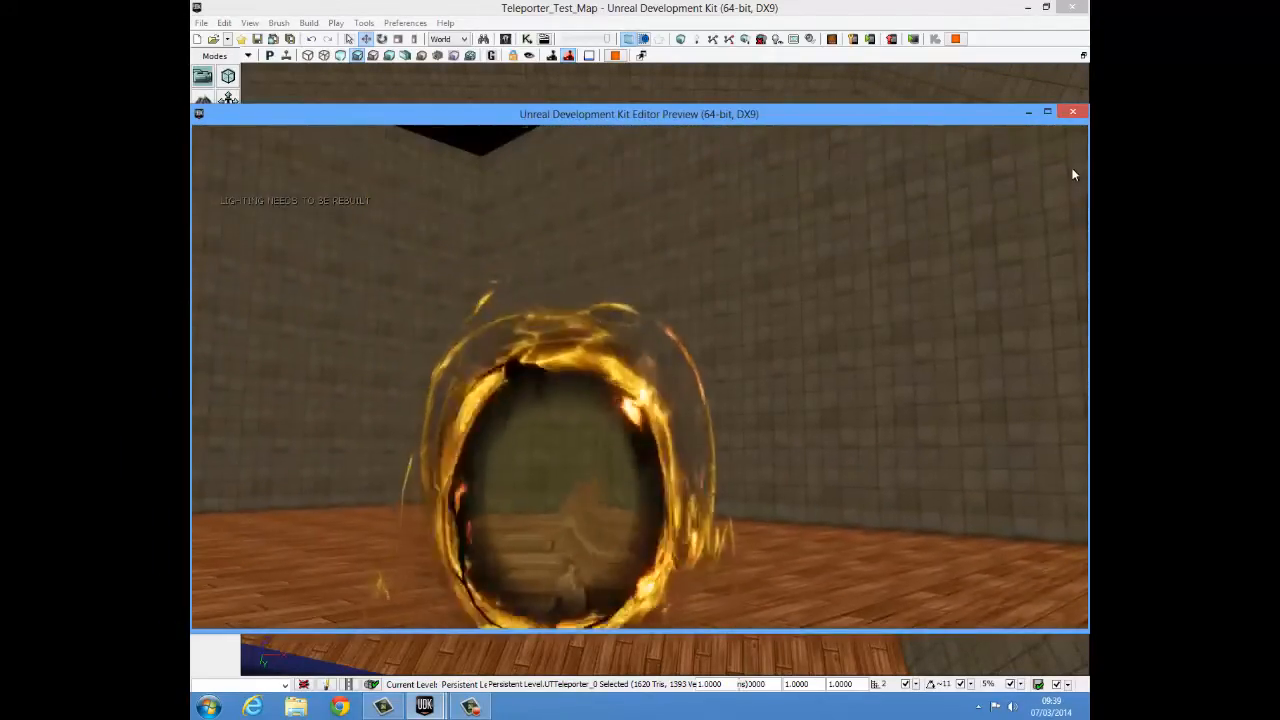
Step: Take control of the player in the preview and walk through a teleporter
{"action": "left_click", "coordinate": [1072, 112]}
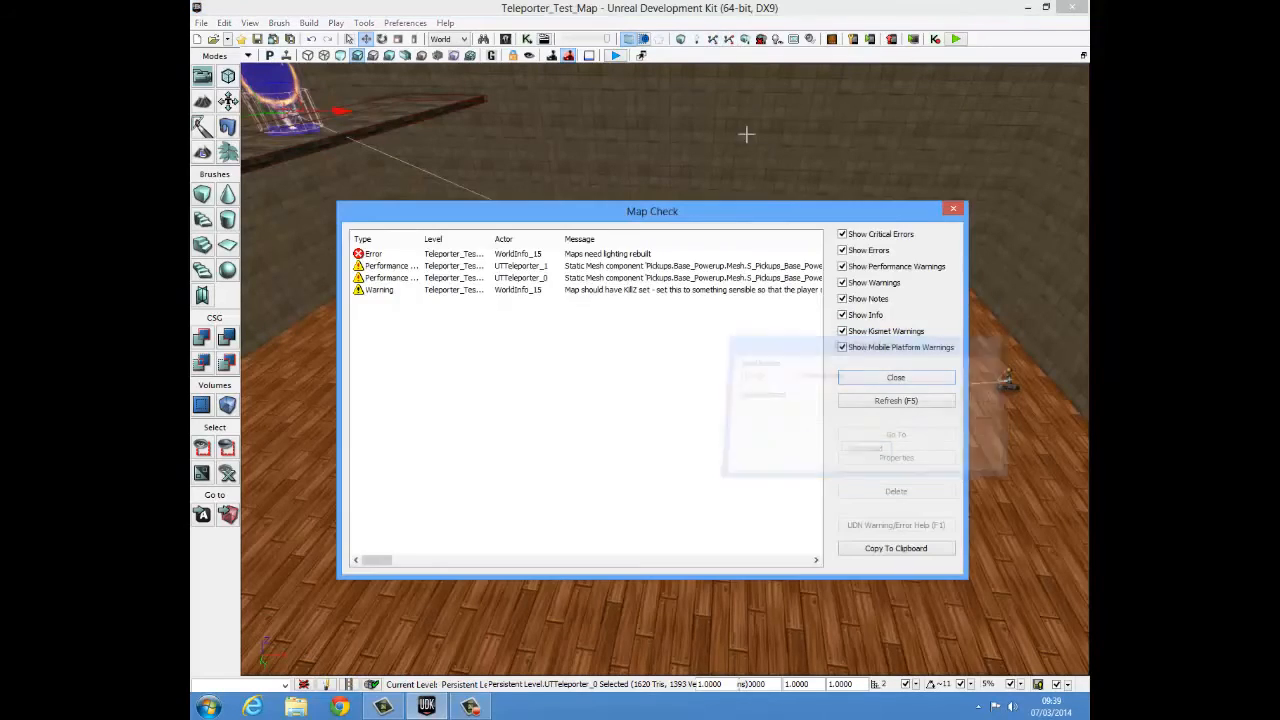
Step: Close the Map Check dialog again and restart the play preview to retest
{"action": "left_click", "coordinate": [896, 376]}
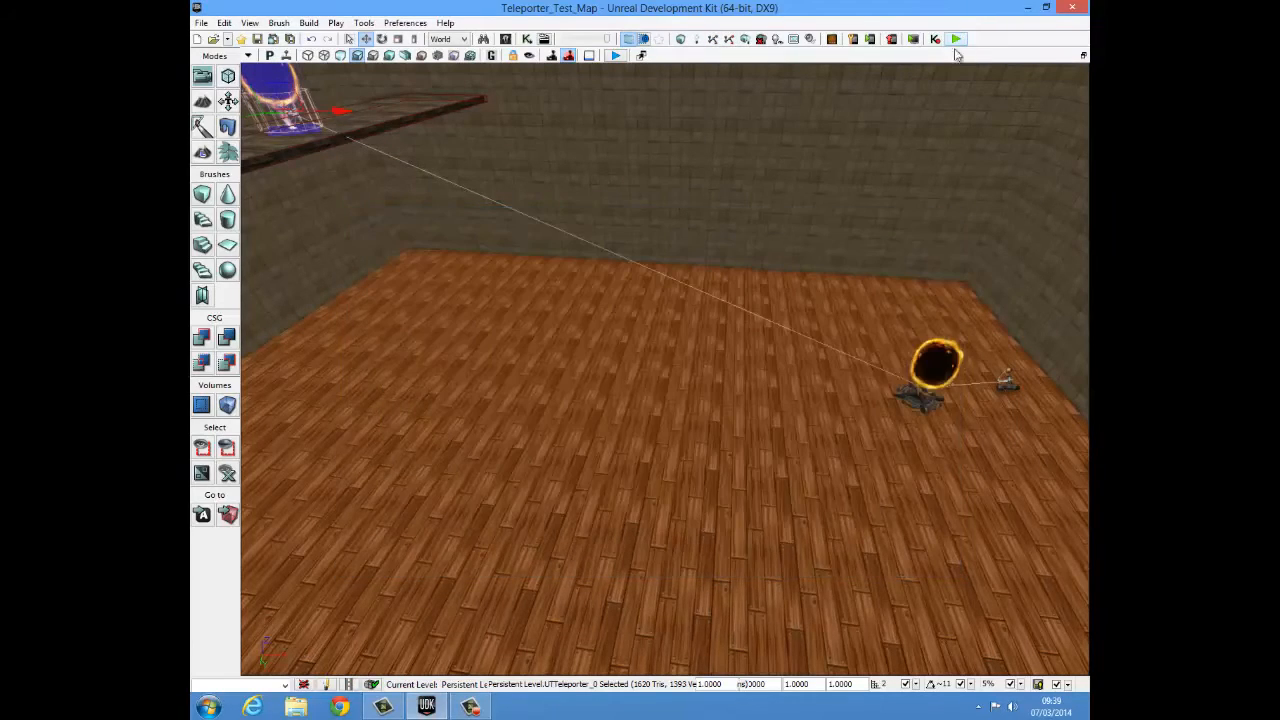
{"action": "left_click", "coordinate": [956, 40]}
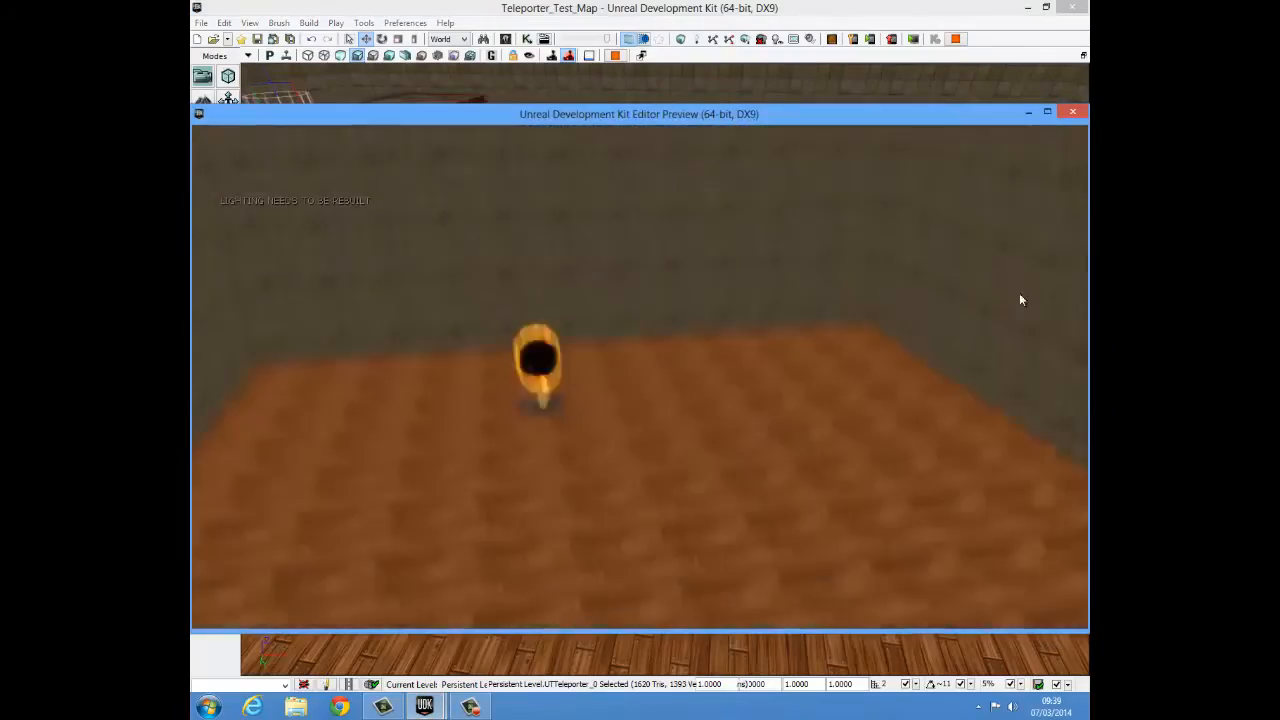